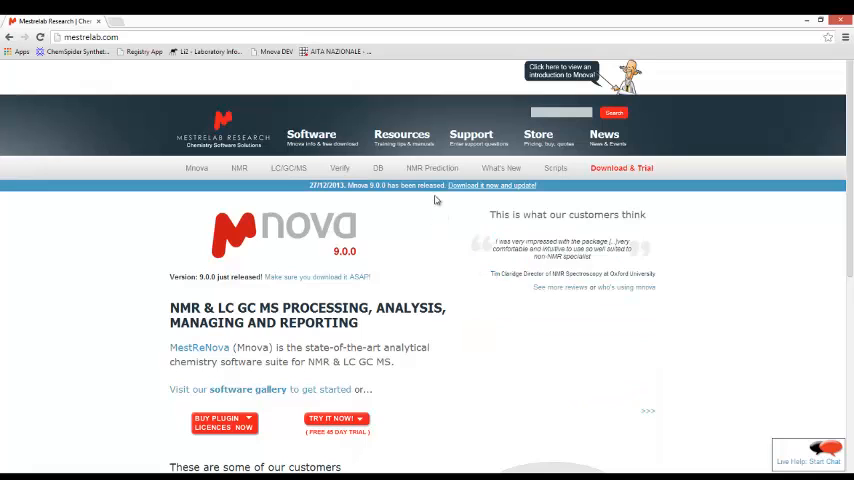
- Open the One Click installer page for Mnova DB Server under DB, then minimize the browser
{"action": "left_click", "coordinate": [378, 168]}
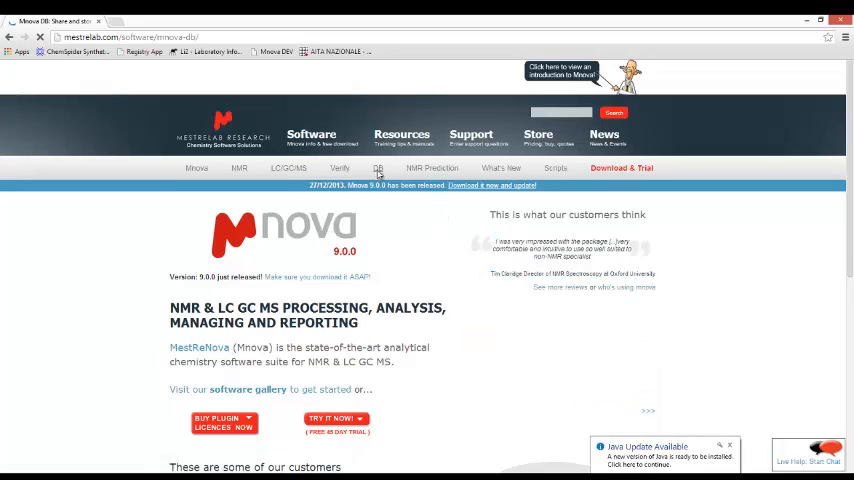
{"action": "left_click", "coordinate": [378, 168]}
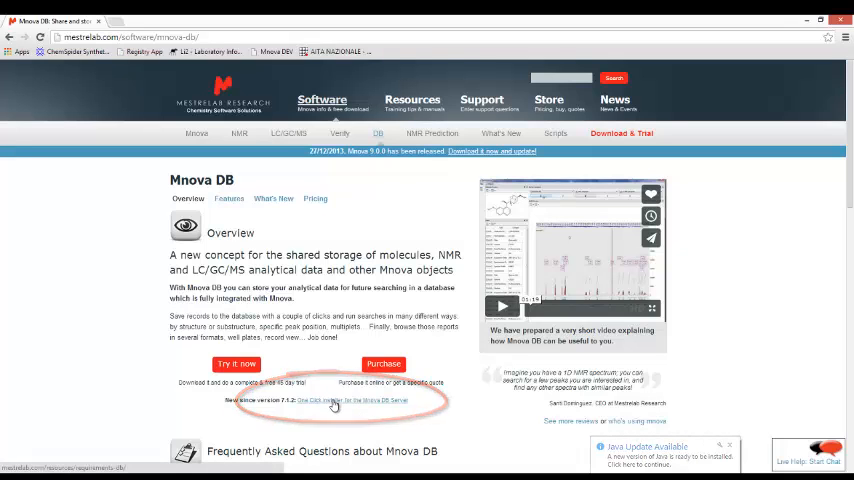
{"action": "left_click", "coordinate": [350, 400]}
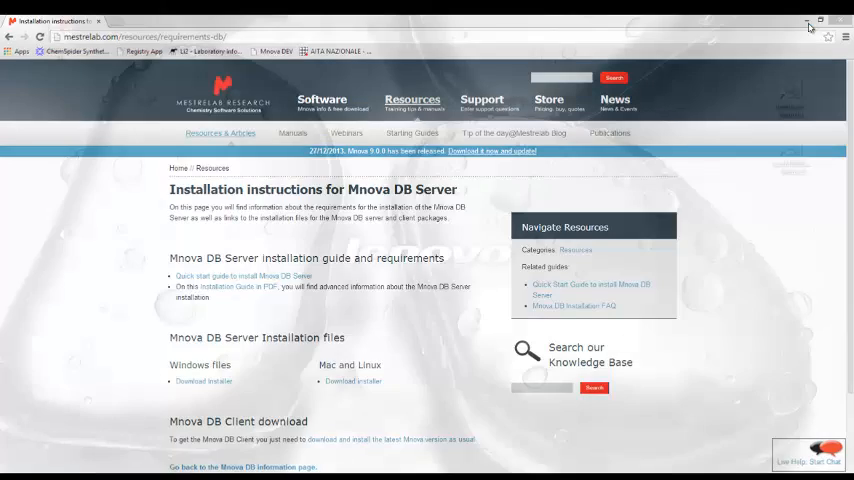
{"action": "left_click", "coordinate": [809, 19]}
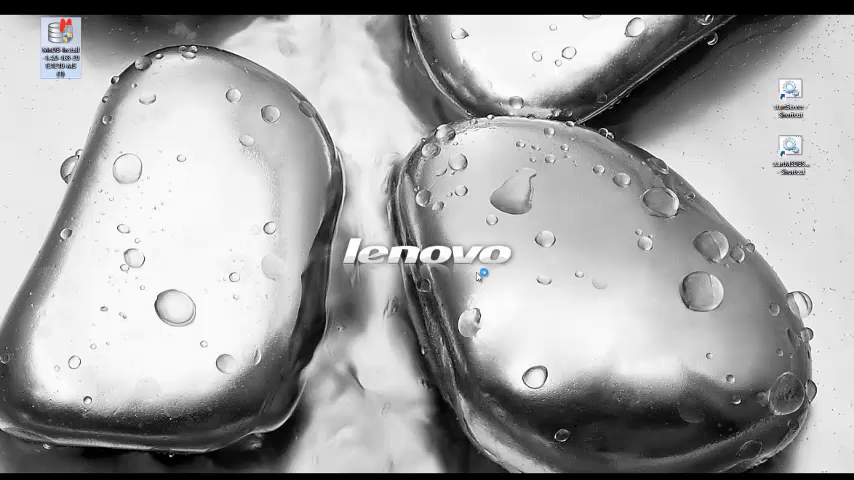
- Install MnDB Server in English into C:\MnDB, accepting the license, and close the finished installer
{"action": "double_click", "coordinate": [57, 30]}
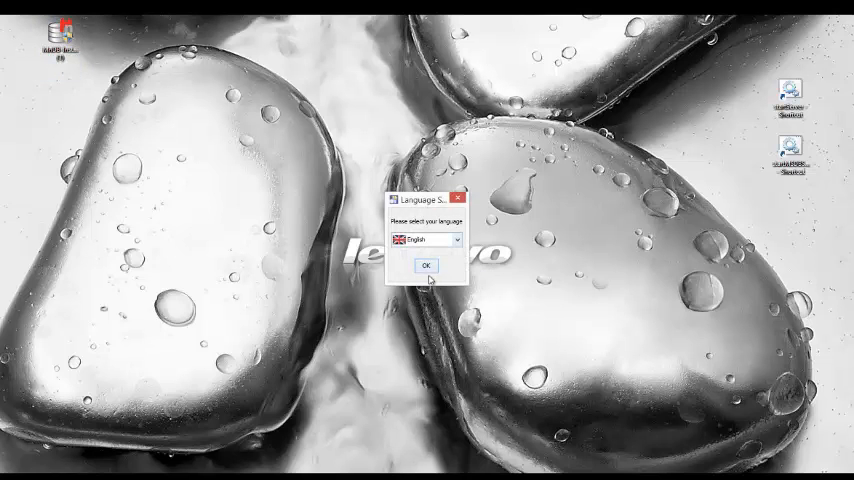
{"action": "left_click", "coordinate": [425, 265]}
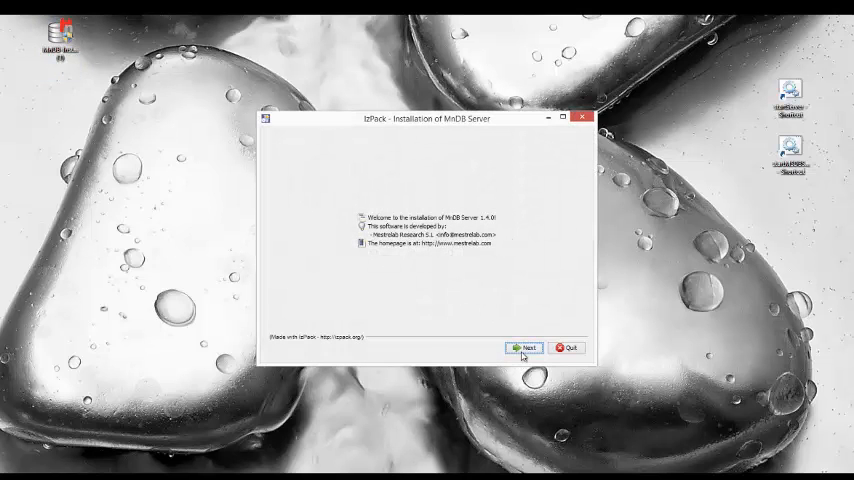
{"action": "left_click", "coordinate": [524, 348]}
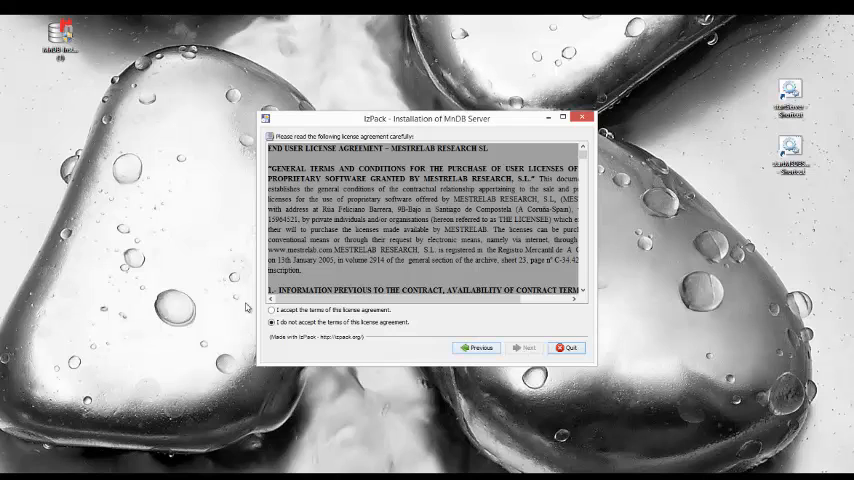
{"action": "left_click", "coordinate": [271, 309]}
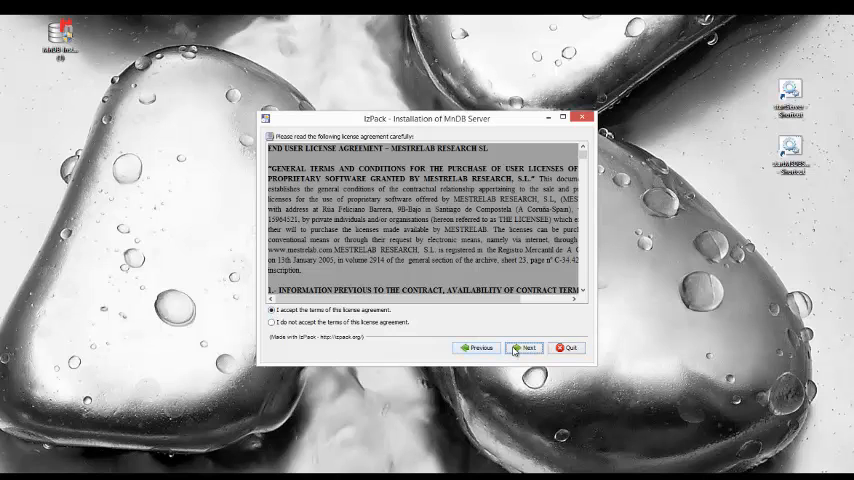
{"action": "left_click", "coordinate": [524, 347]}
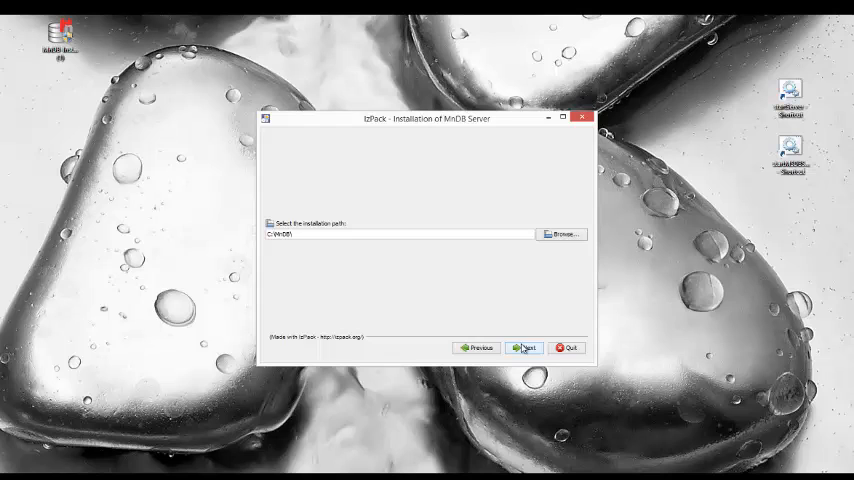
{"action": "left_click", "coordinate": [524, 347]}
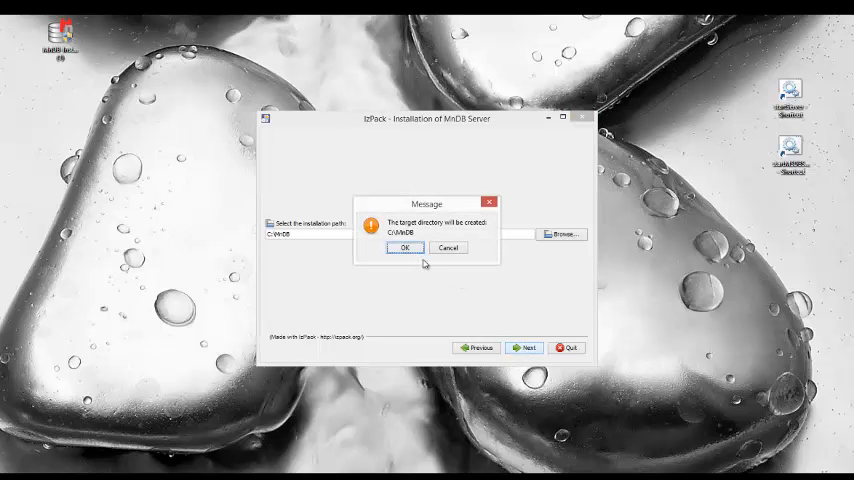
{"action": "left_click", "coordinate": [405, 247]}
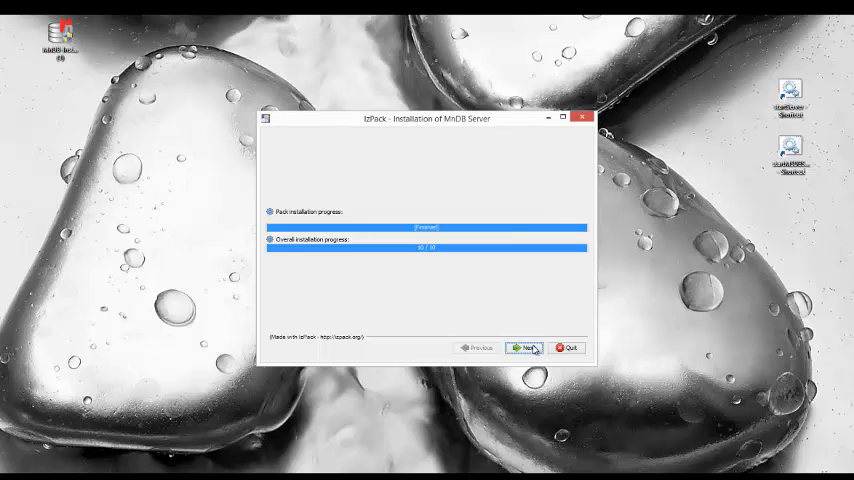
{"action": "left_click", "coordinate": [526, 348]}
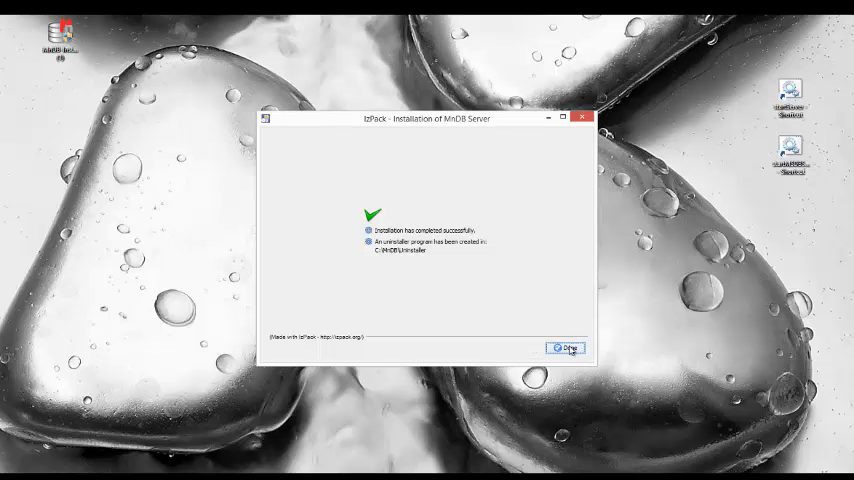
{"action": "left_click", "coordinate": [566, 348]}
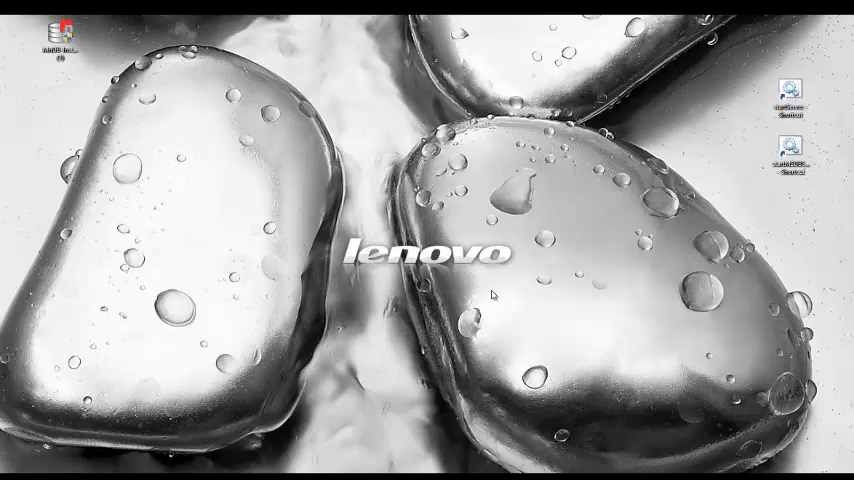
{"action": "mouse_move", "coordinate": [411, 311]}
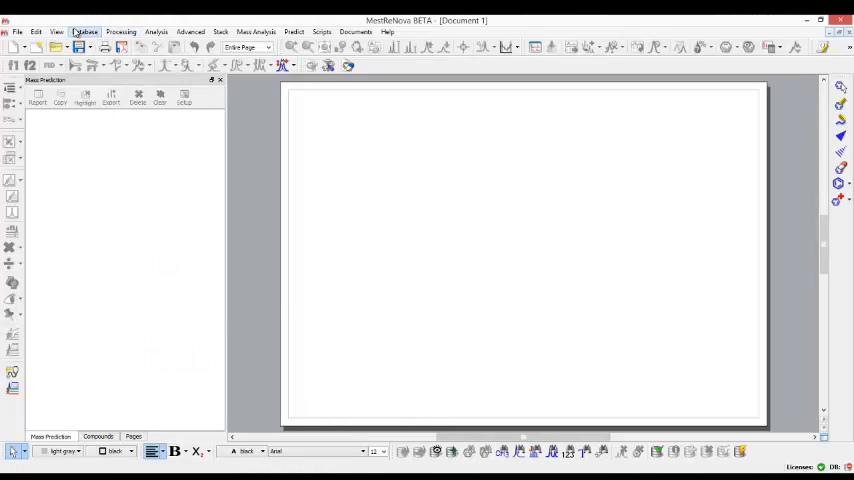
- Connect MestReNova to the localhost database server through the database connection settings
{"action": "left_click", "coordinate": [84, 31]}
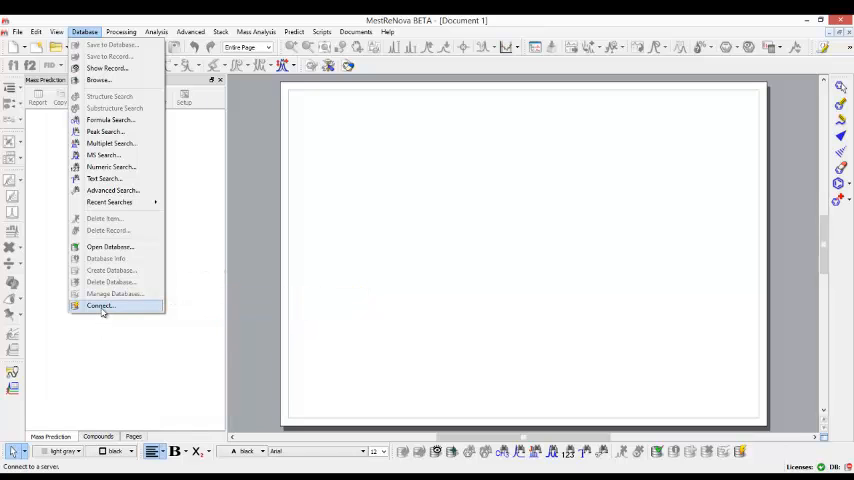
{"action": "left_click", "coordinate": [101, 306]}
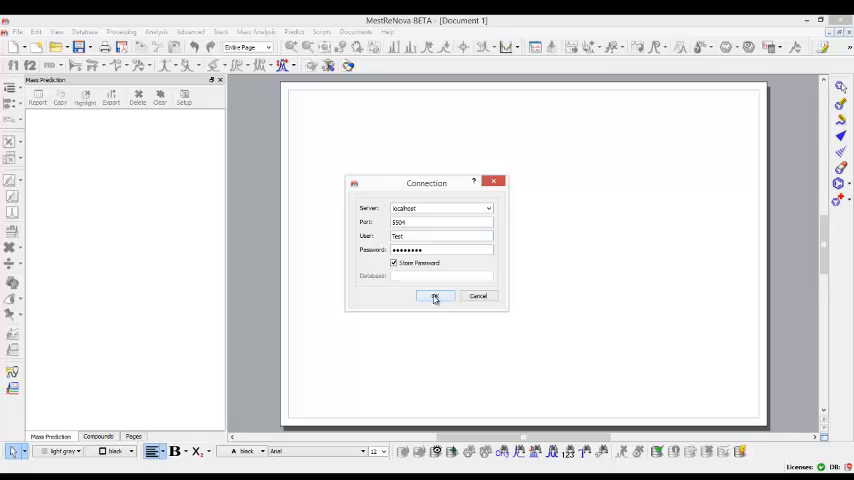
{"action": "left_click", "coordinate": [434, 296]}
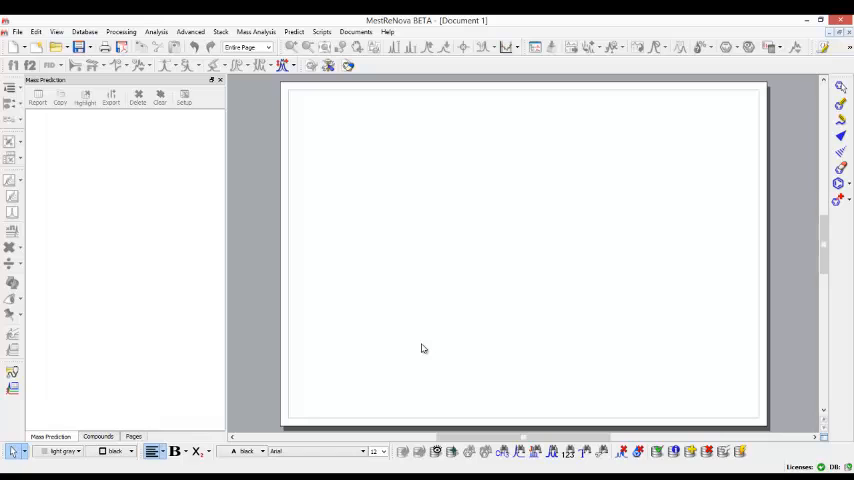
{"action": "left_click", "coordinate": [84, 31]}
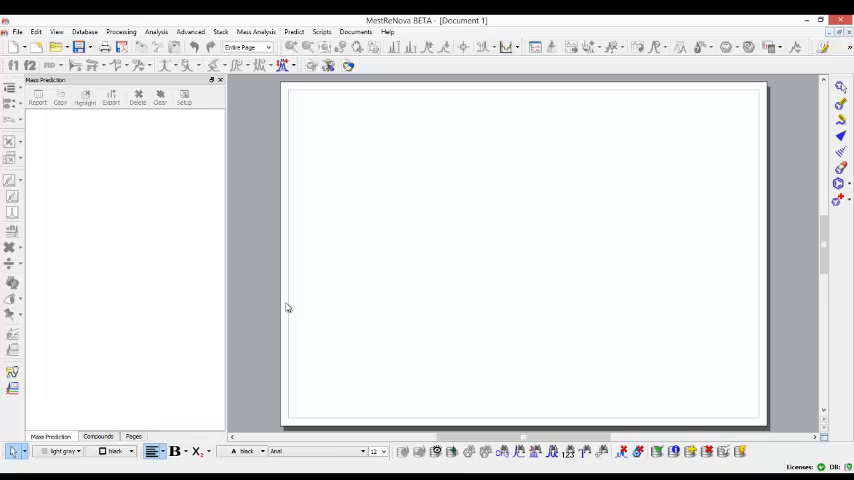
{"action": "mouse_move", "coordinate": [298, 301]}
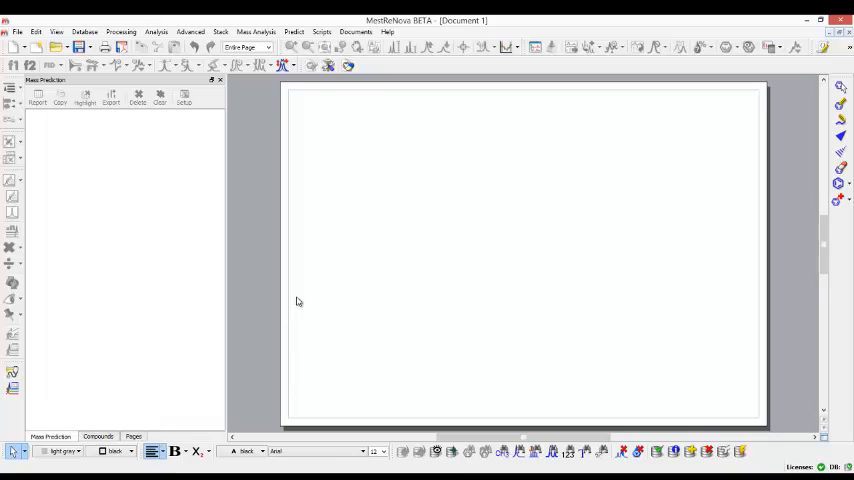
{"action": "mouse_move", "coordinate": [308, 384]}
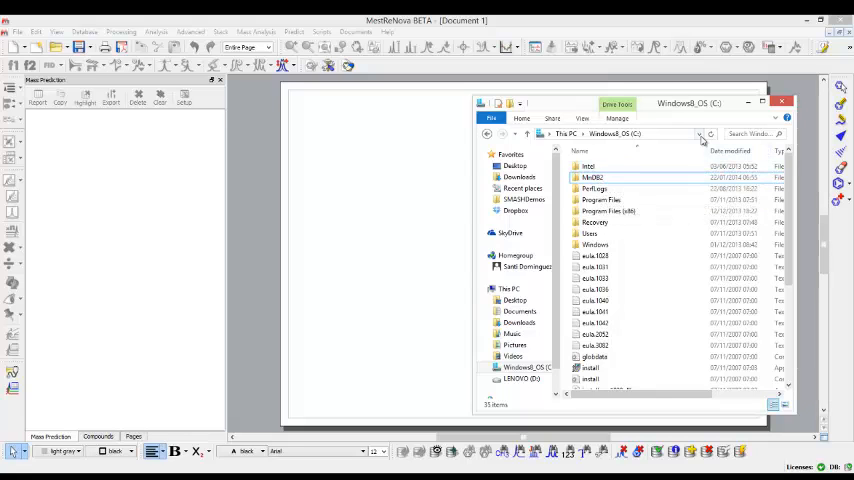
- Browse into the C:\MnDB\MnServer folder in File Explorer
{"action": "double_click", "coordinate": [593, 177]}
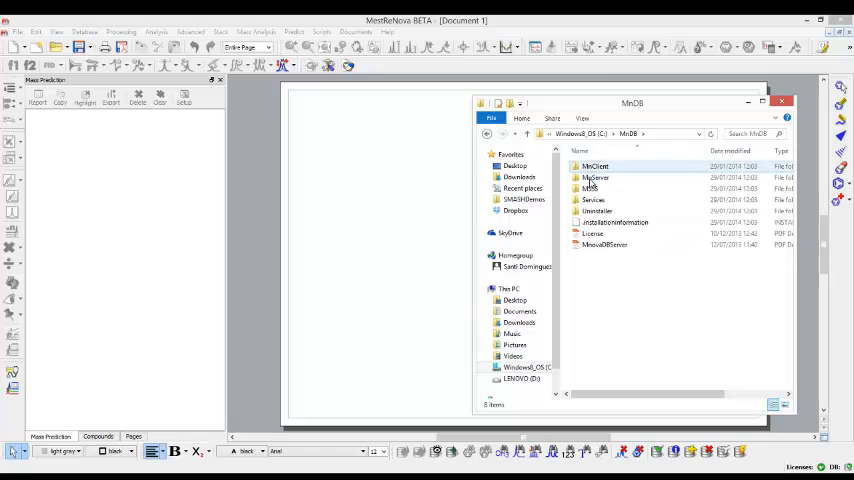
{"action": "left_click", "coordinate": [595, 177]}
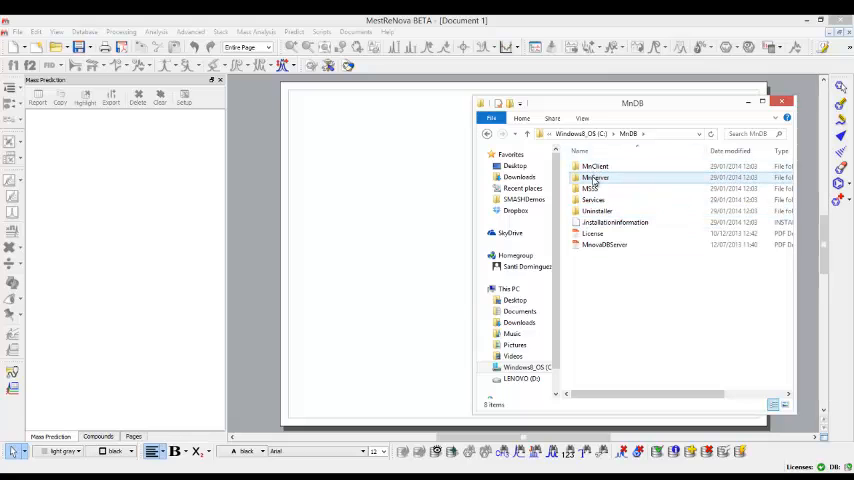
{"action": "double_click", "coordinate": [596, 177]}
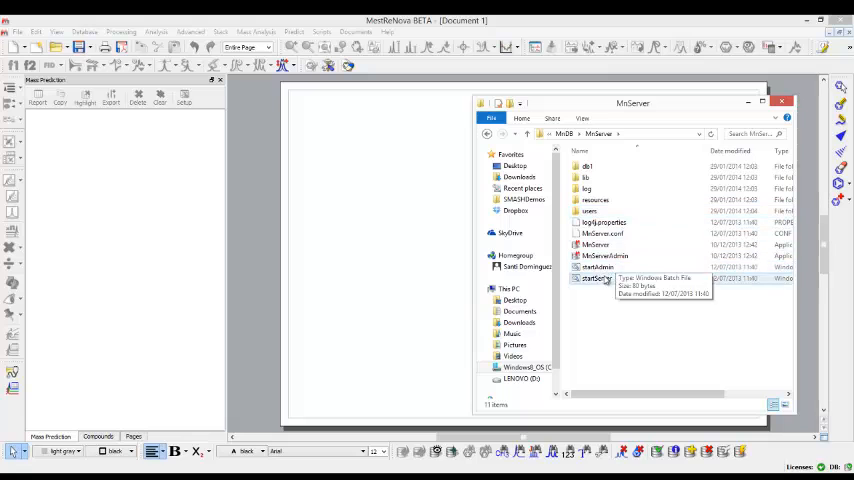
- Launch startAdmin, review the MSSS and MnNova settings tabs, and open Manage Users
{"action": "double_click", "coordinate": [597, 278]}
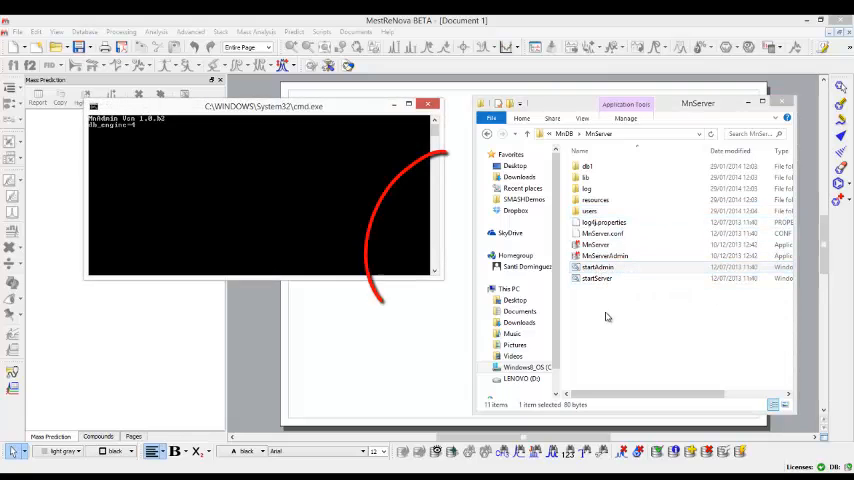
{"action": "double_click", "coordinate": [604, 255]}
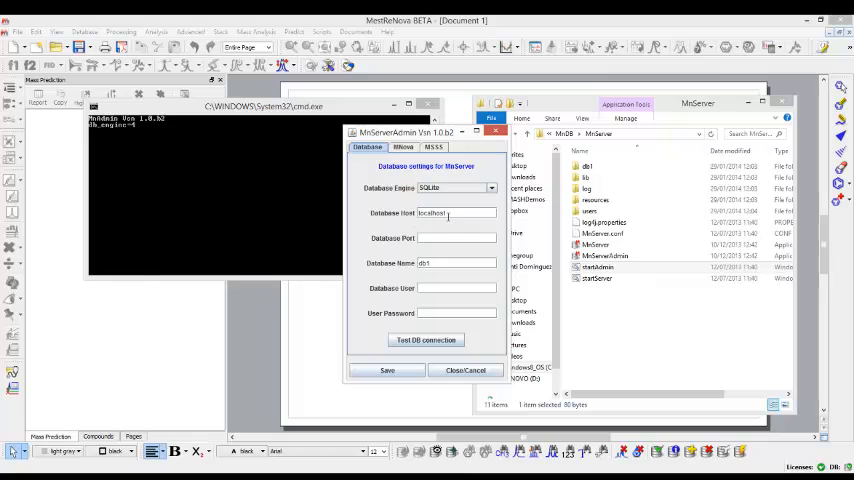
{"action": "left_click", "coordinate": [433, 147]}
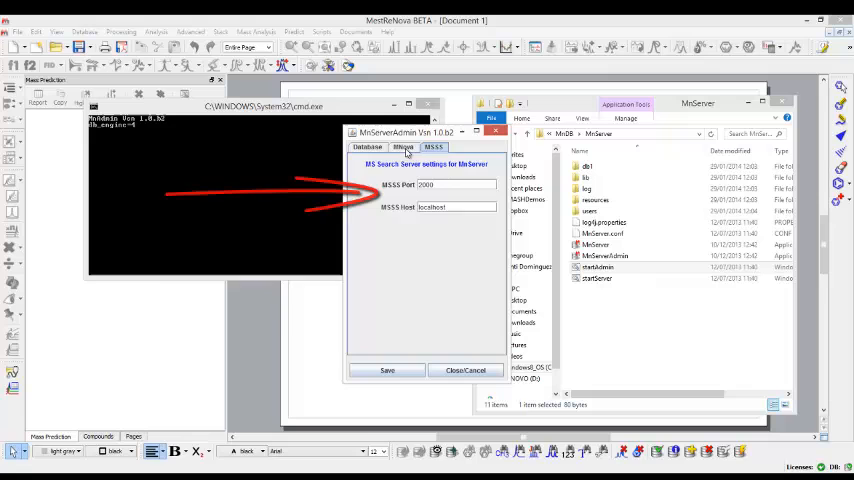
{"action": "left_click", "coordinate": [403, 147]}
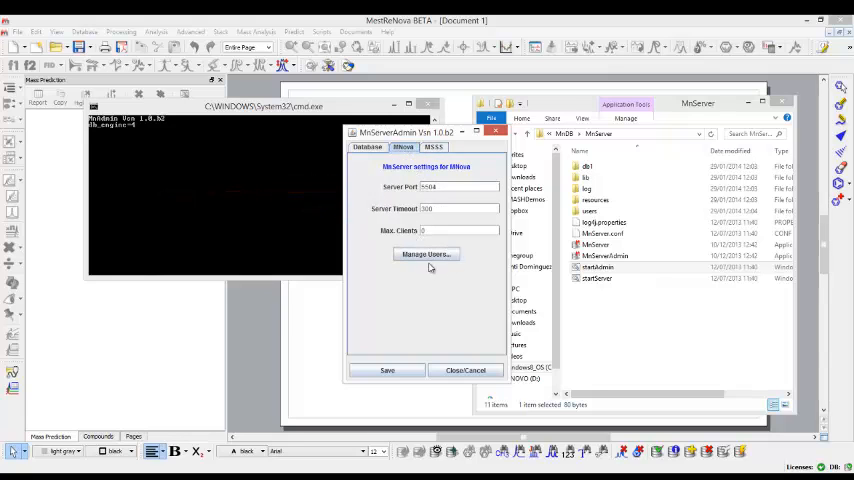
{"action": "left_click", "coordinate": [425, 253]}
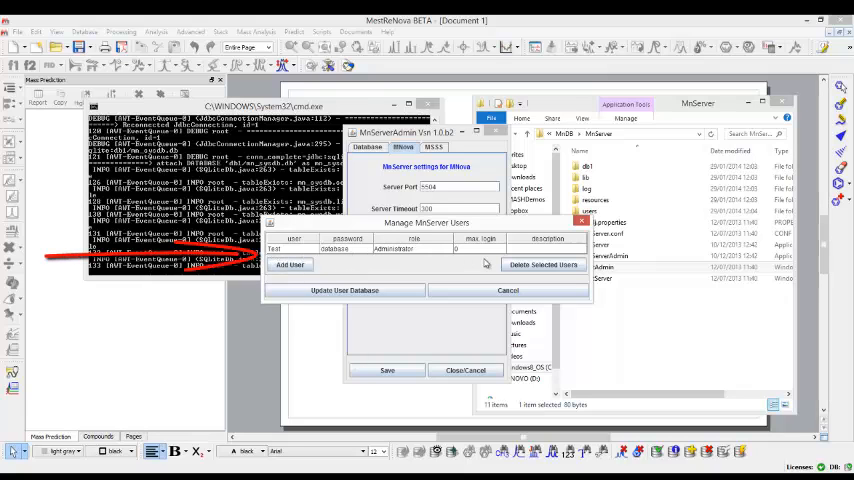
- Add user 'Sant' as an Administrator and update the user database
{"action": "left_click", "coordinate": [291, 264]}
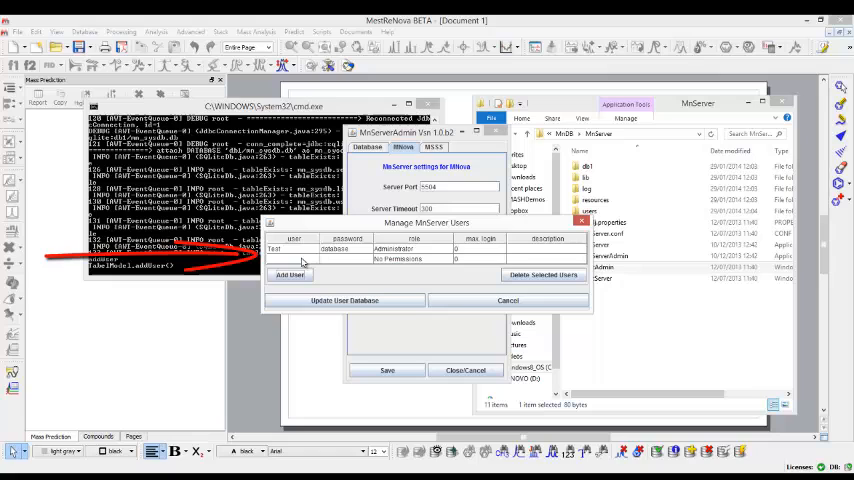
{"action": "left_click", "coordinate": [295, 258]}
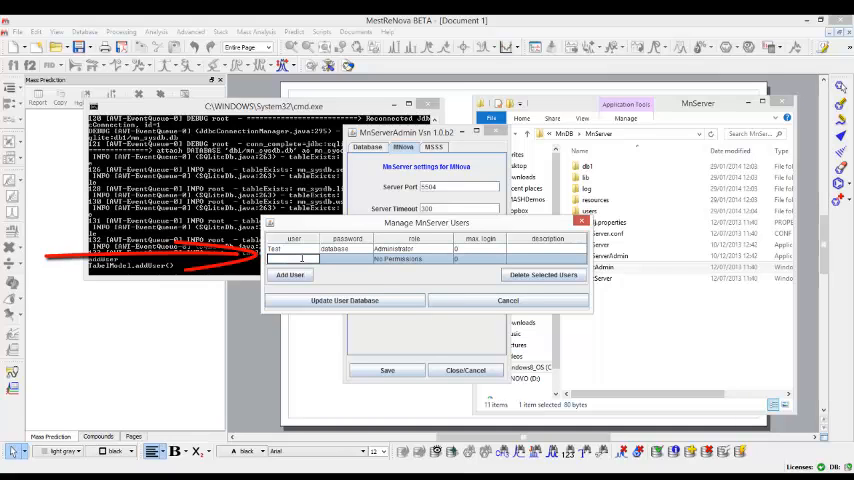
{"action": "type", "text": "Santi"}
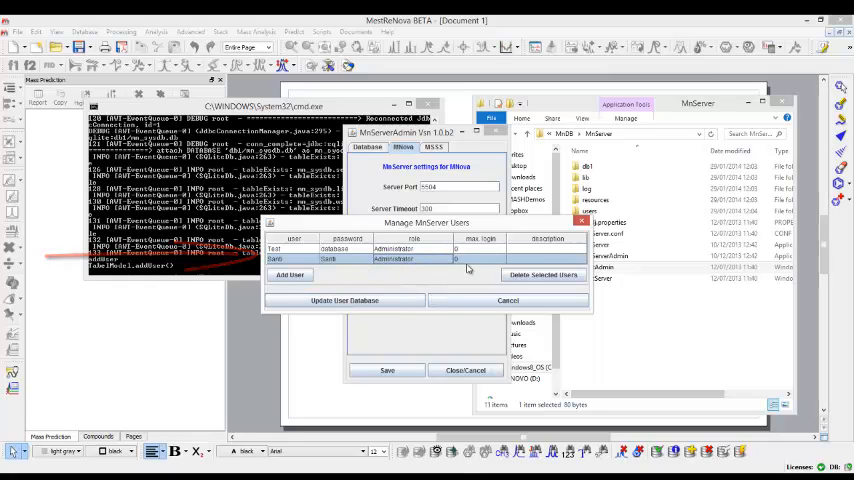
{"action": "mouse_move", "coordinate": [475, 278]}
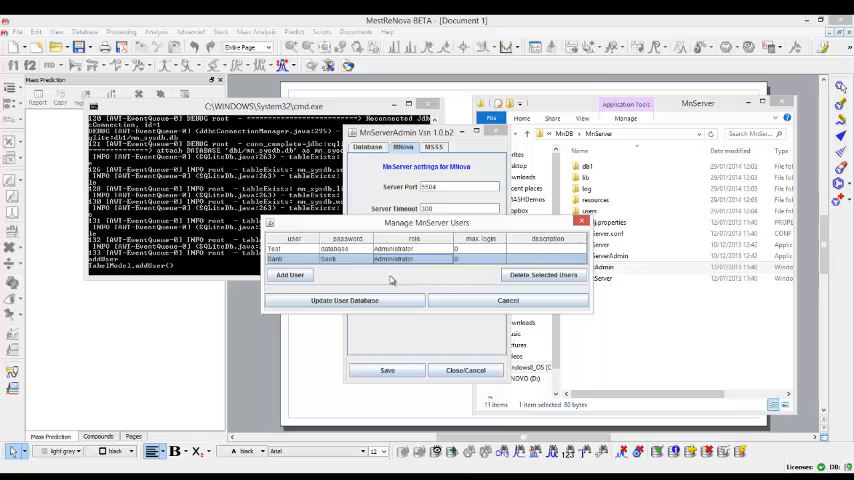
{"action": "left_click", "coordinate": [344, 300]}
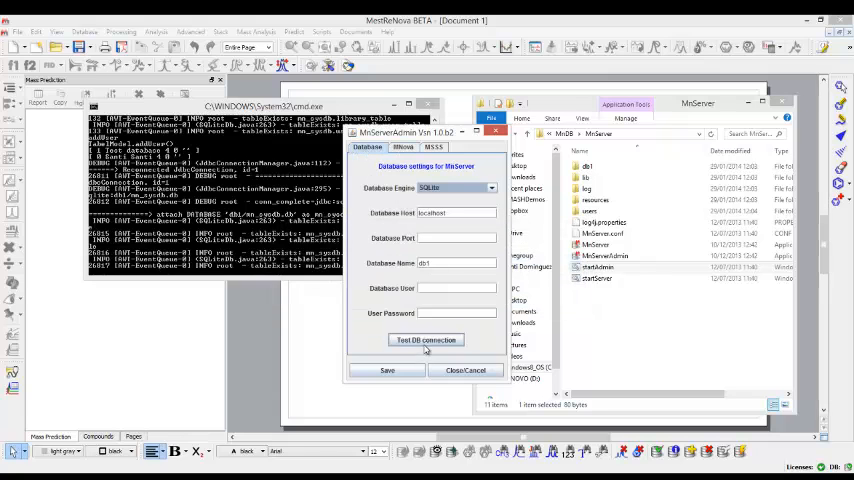
- Run Test DB connection on the SQLite database and dismiss the SUCCEEDED message
{"action": "left_click", "coordinate": [425, 340]}
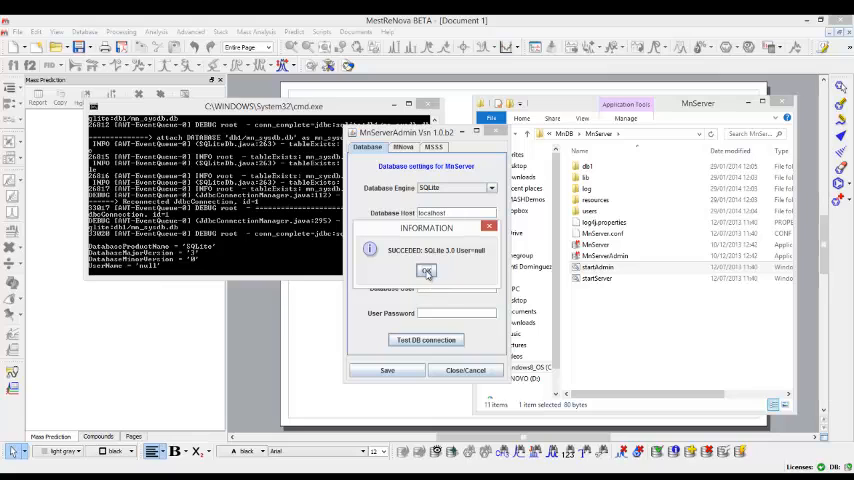
{"action": "left_click", "coordinate": [426, 272]}
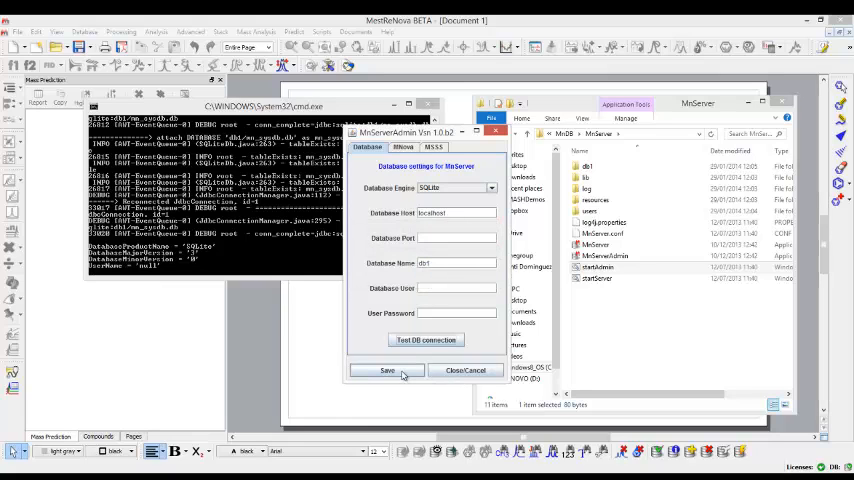